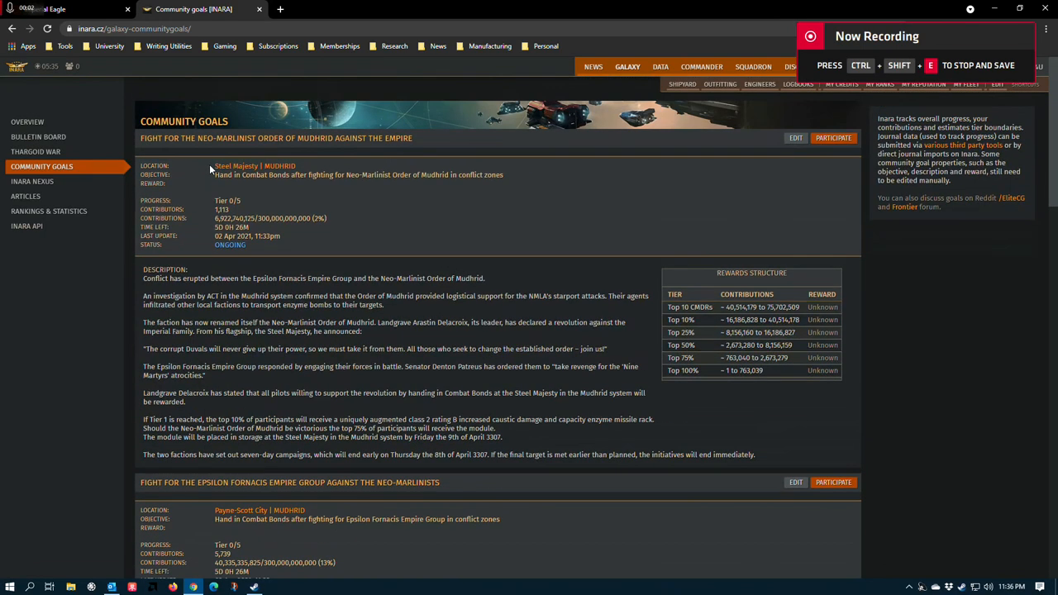
pyautogui.moveTo(283, 124)
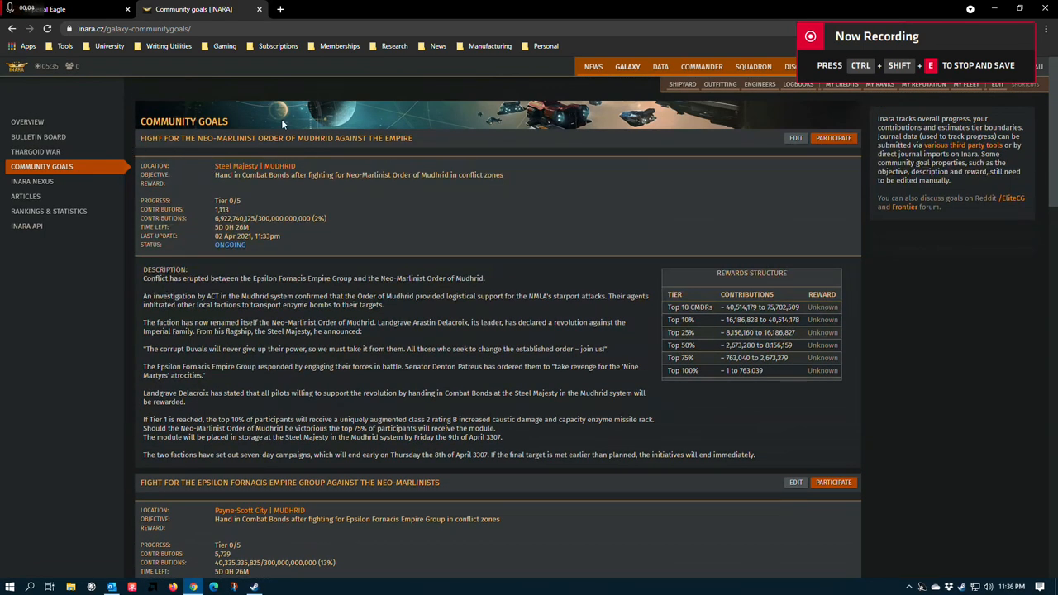
# Highlight the enzyme missile rack reward description on the community goals page.
pyautogui.scroll(-3)
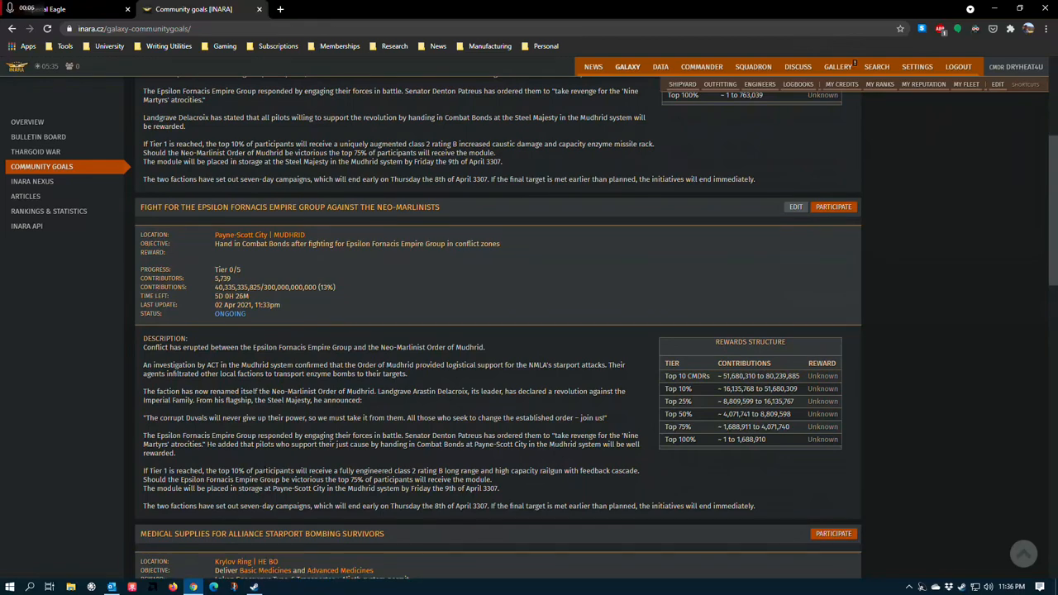
pyautogui.scroll(3)
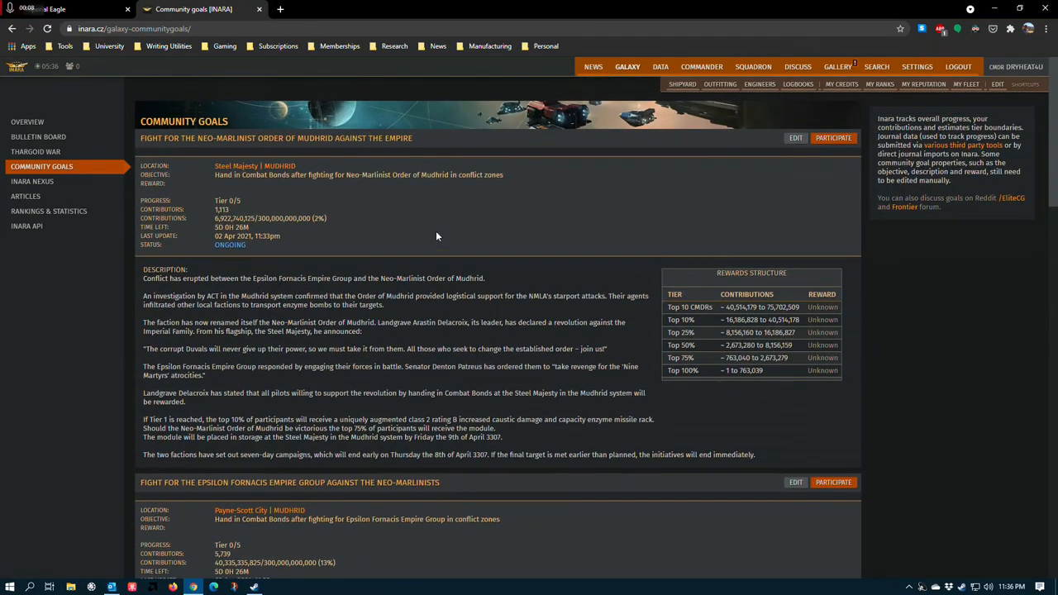
pyautogui.scroll(-3)
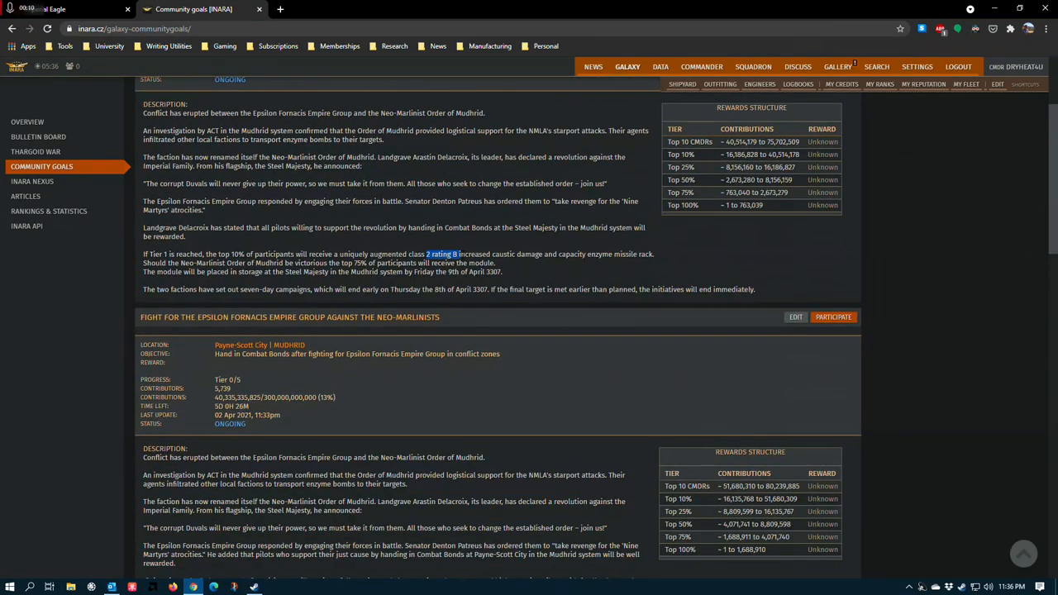
pyautogui.moveTo(461, 254); pyautogui.dragTo(568, 254)
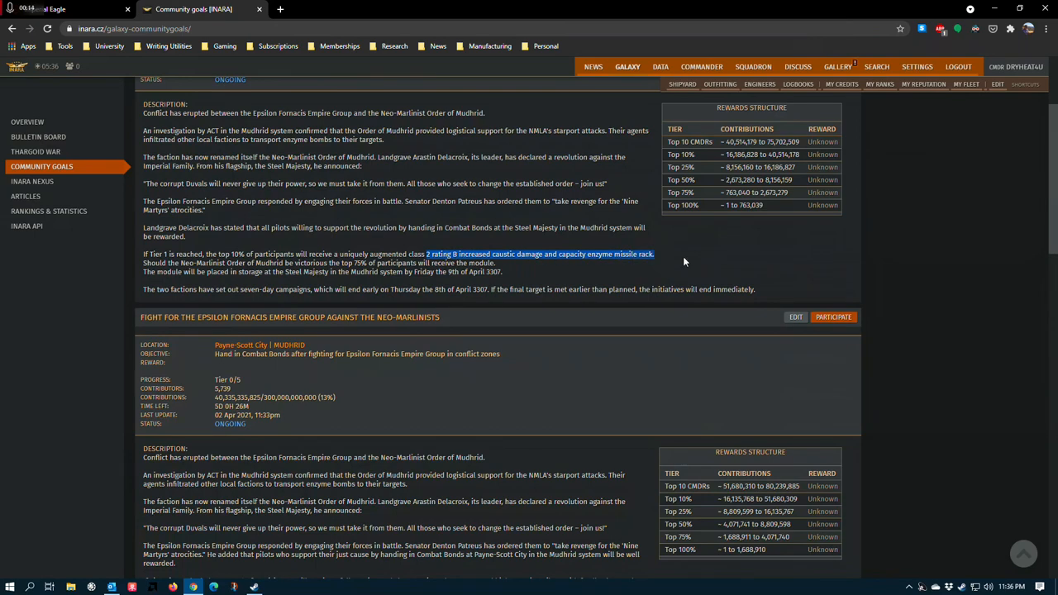
# Clear the highlight and bring up the Imperial Eagle build in Coriolis.
pyautogui.scroll(3)
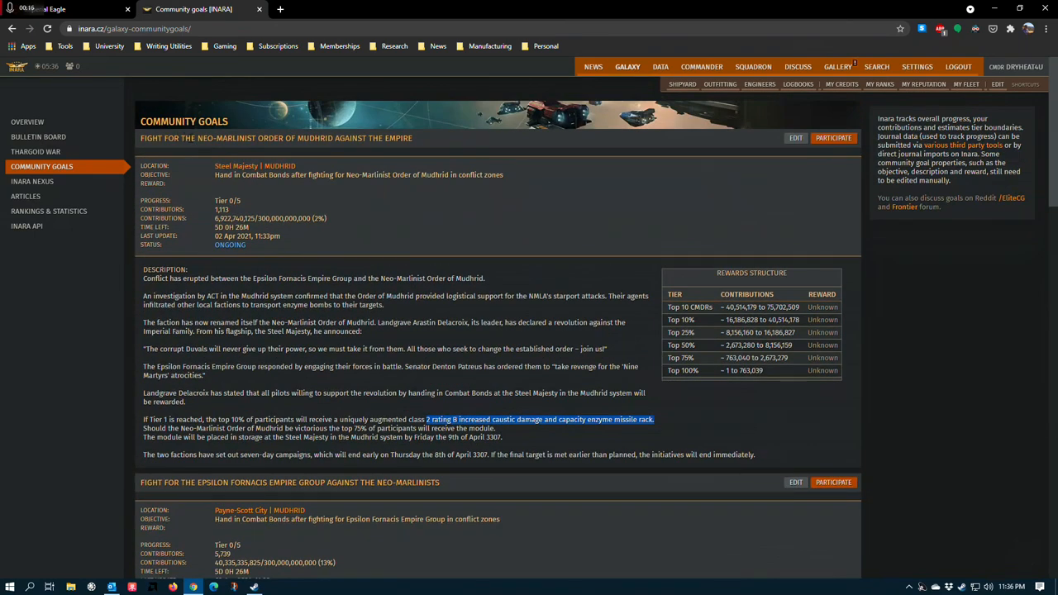
pyautogui.click(281, 138)
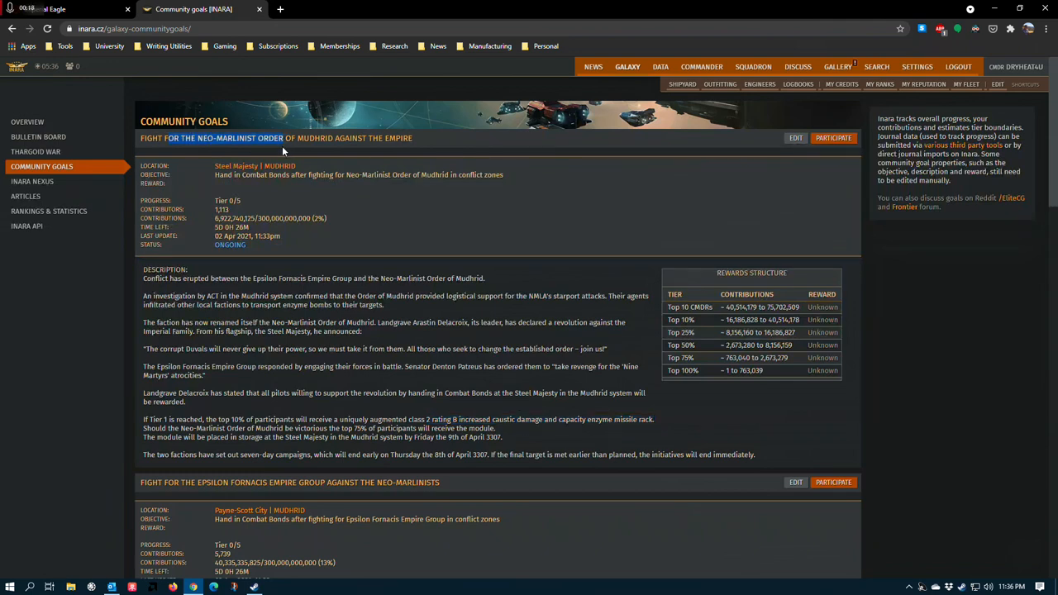
pyautogui.moveTo(533, 434)
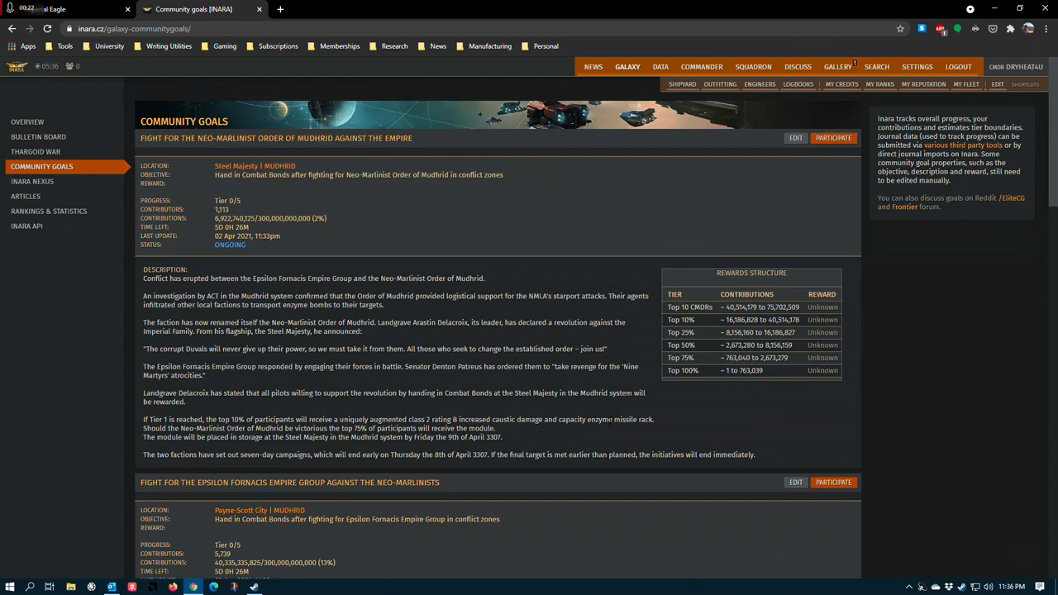
pyautogui.moveTo(729, 443)
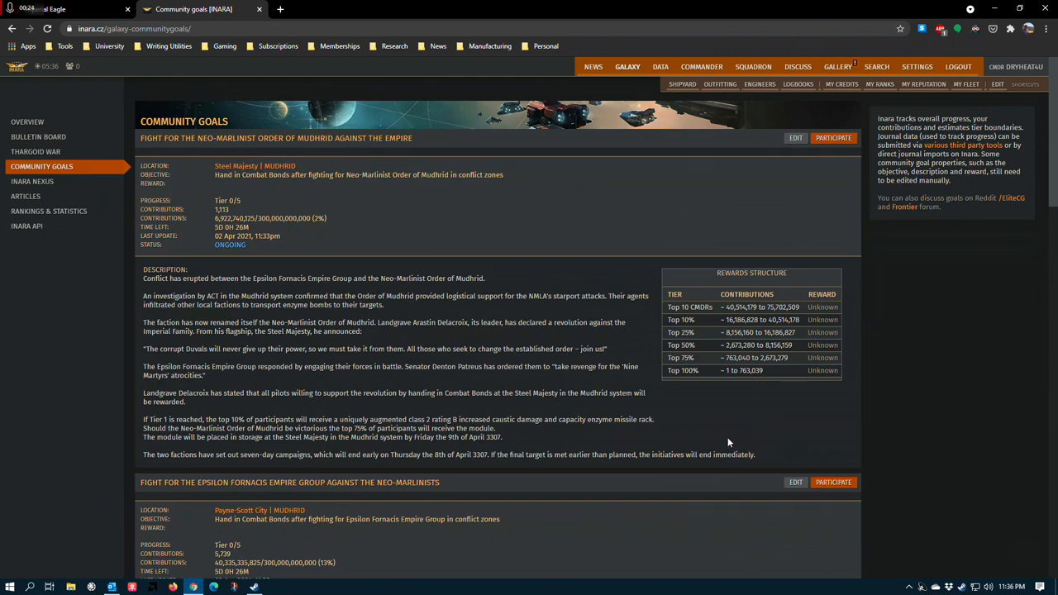
pyautogui.moveTo(391, 323)
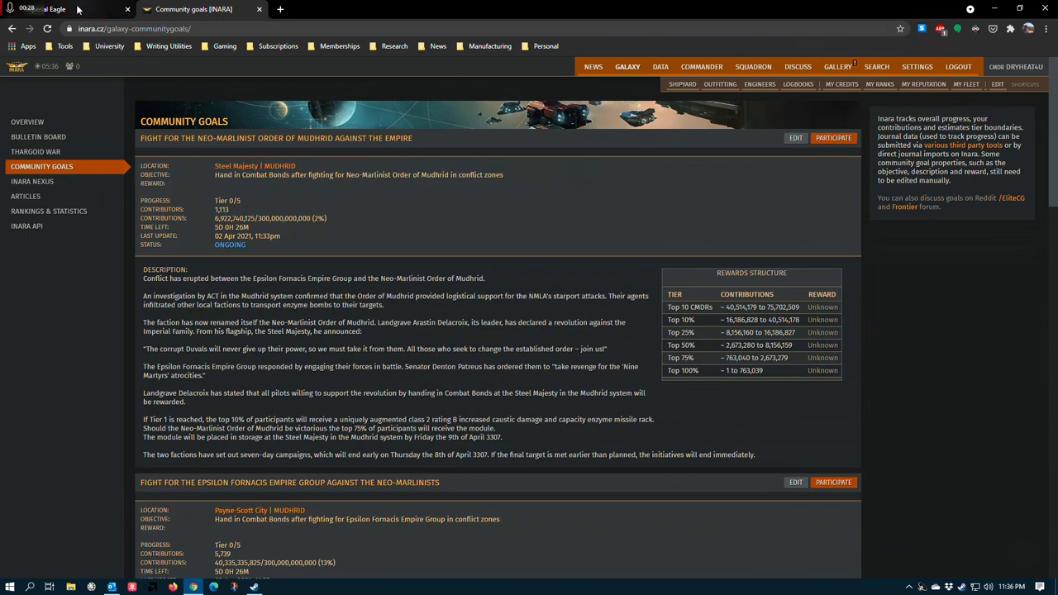
pyautogui.click(50, 9)
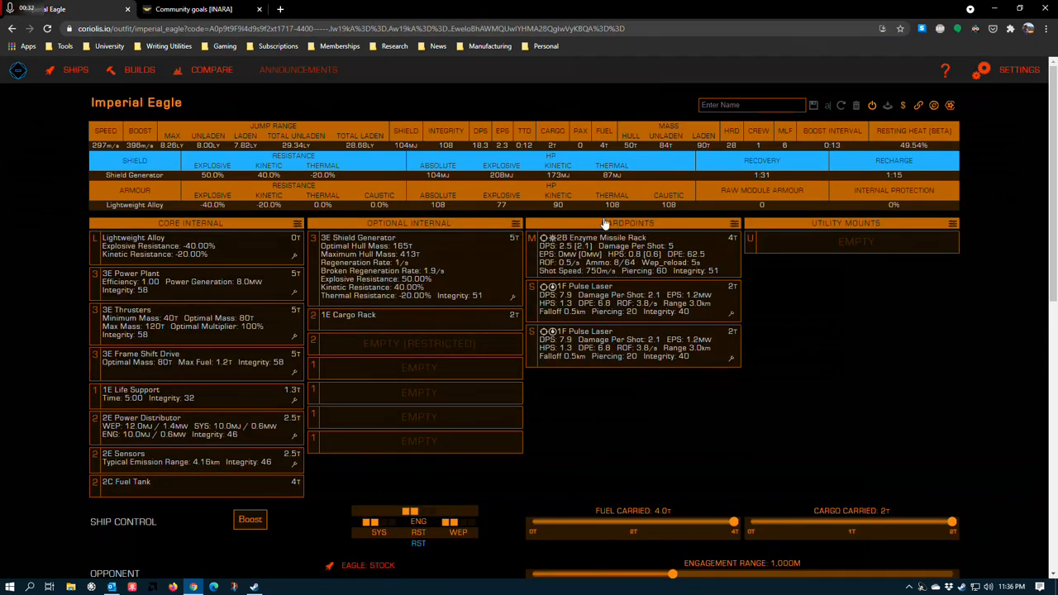
pyautogui.moveTo(567, 245)
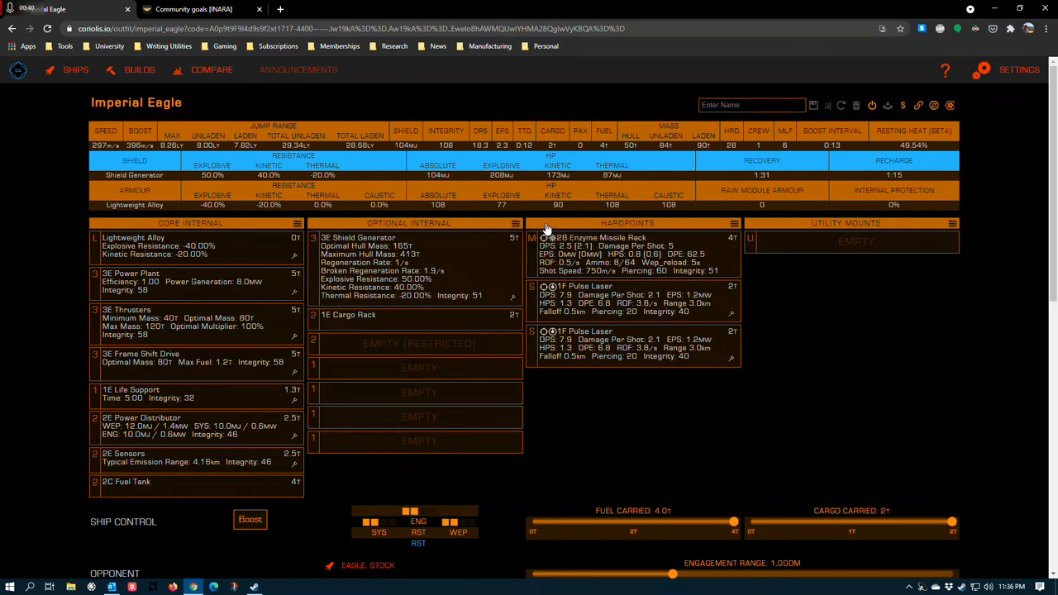
pyautogui.moveTo(566, 246)
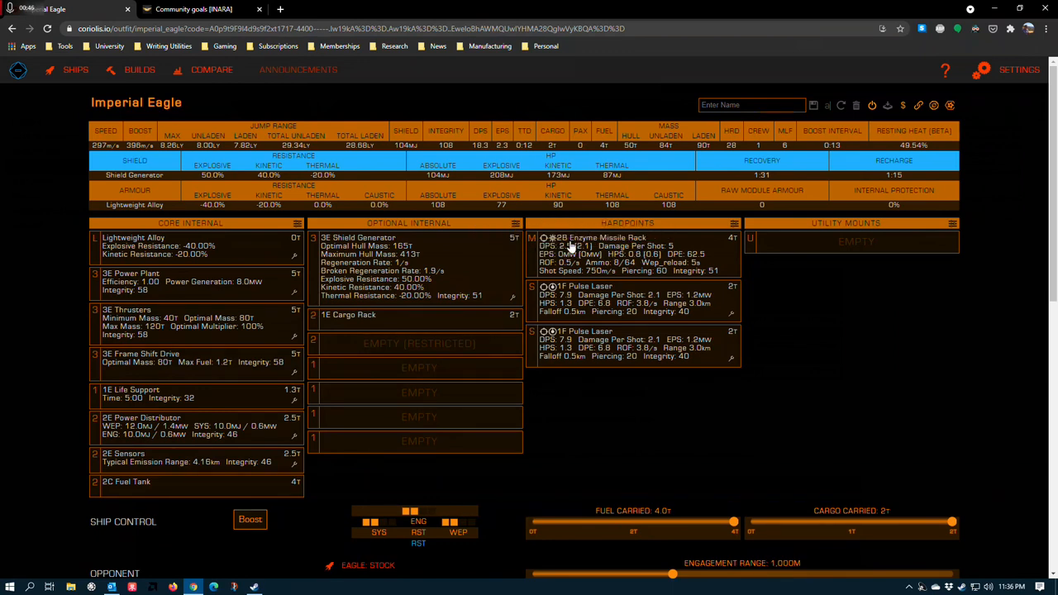
pyautogui.moveTo(569, 246)
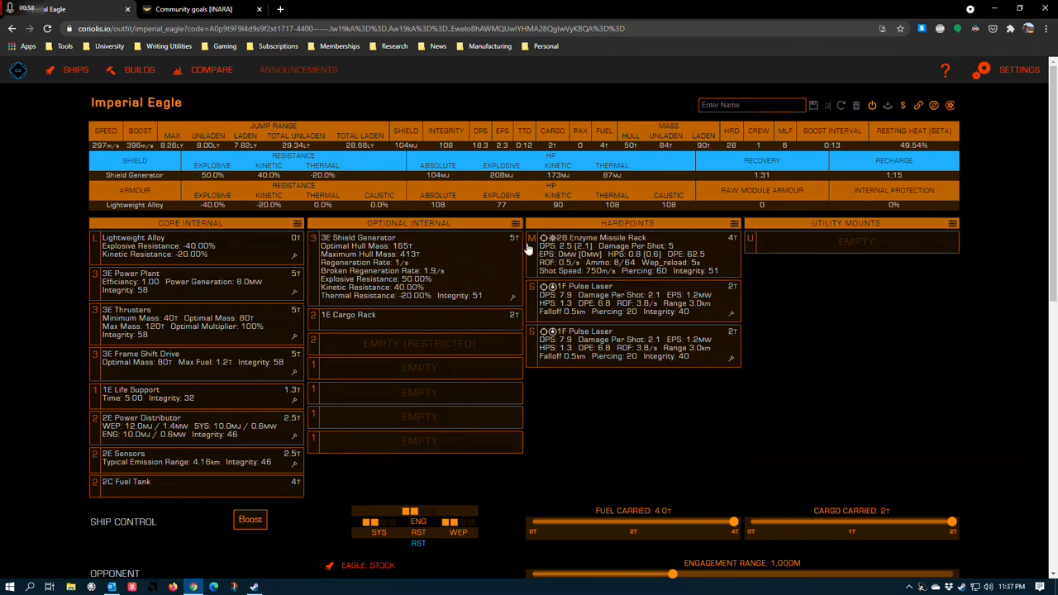
pyautogui.moveTo(563, 355)
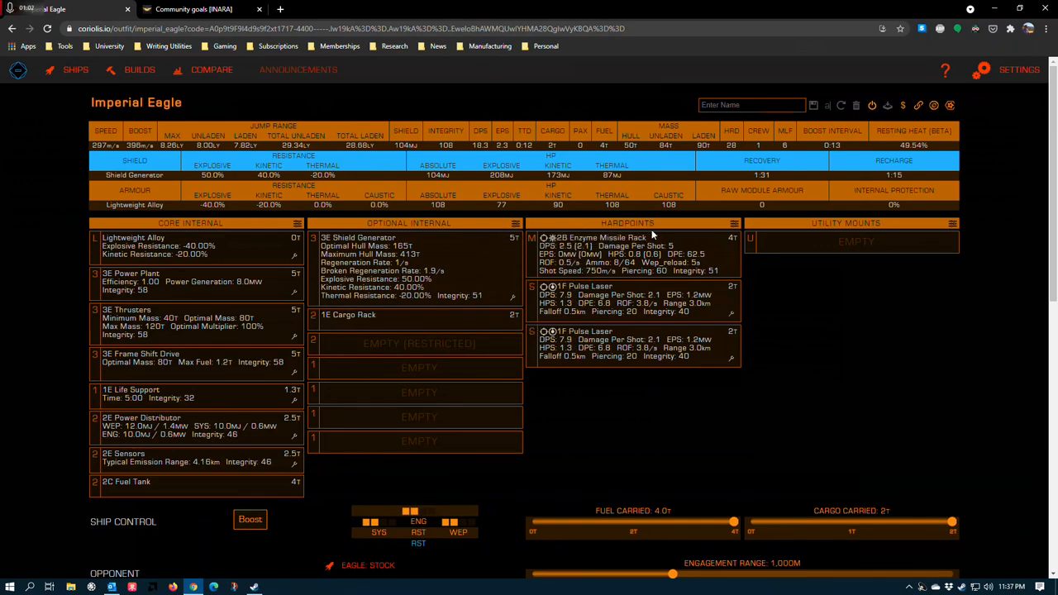
pyautogui.moveTo(574, 248)
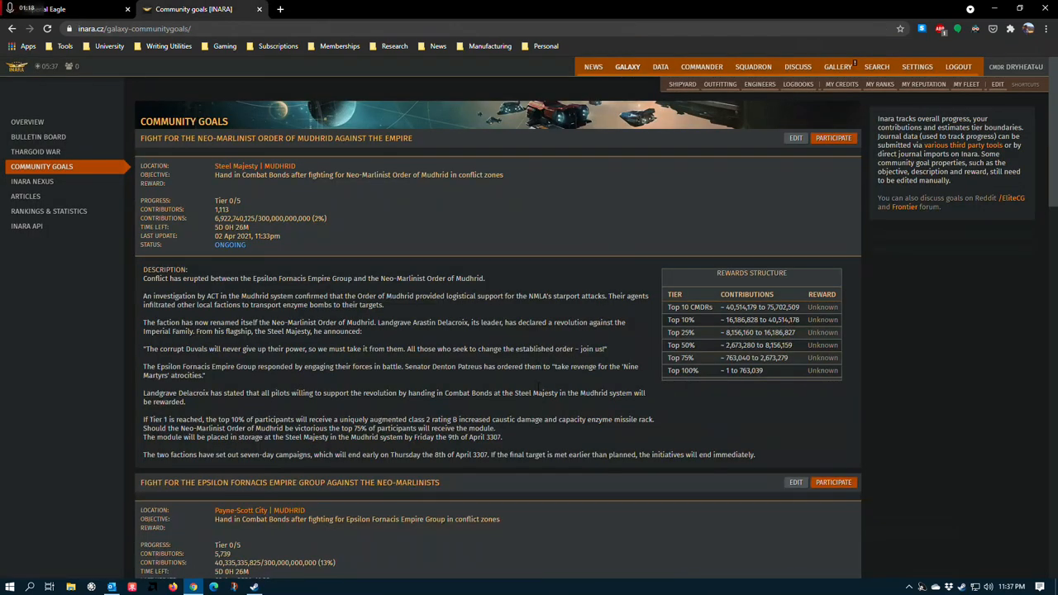
pyautogui.doubleClick(503, 419)
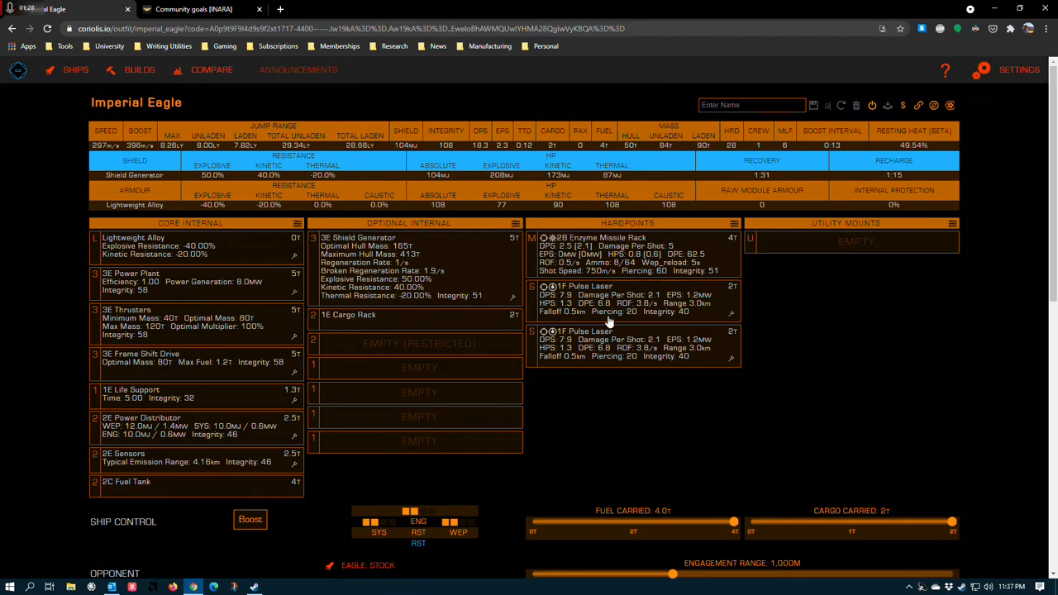
pyautogui.moveTo(577, 234)
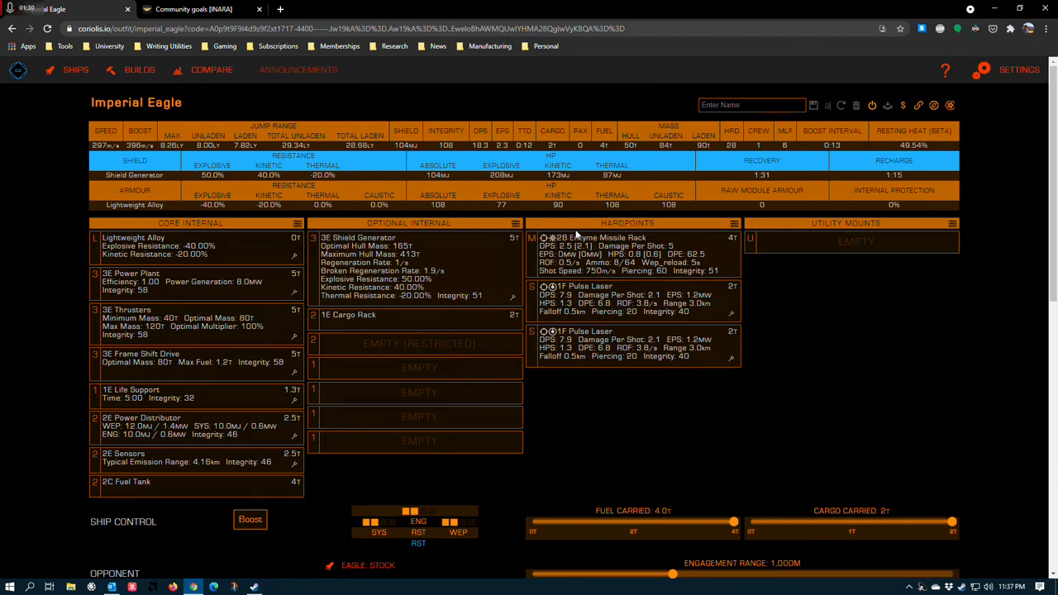
pyautogui.moveTo(564, 246)
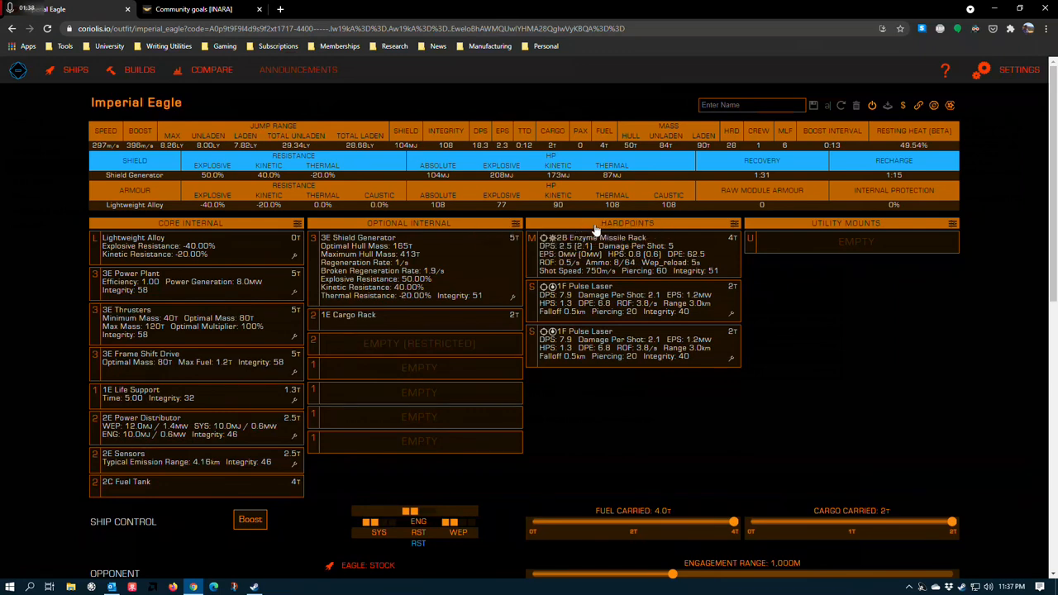
pyautogui.moveTo(612, 254)
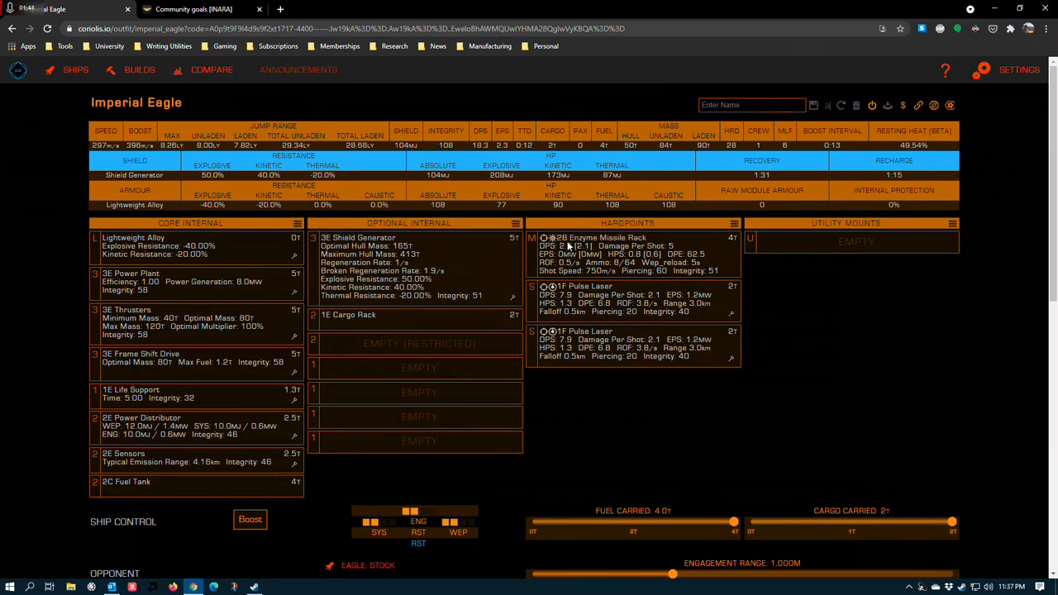
pyautogui.moveTo(562, 246)
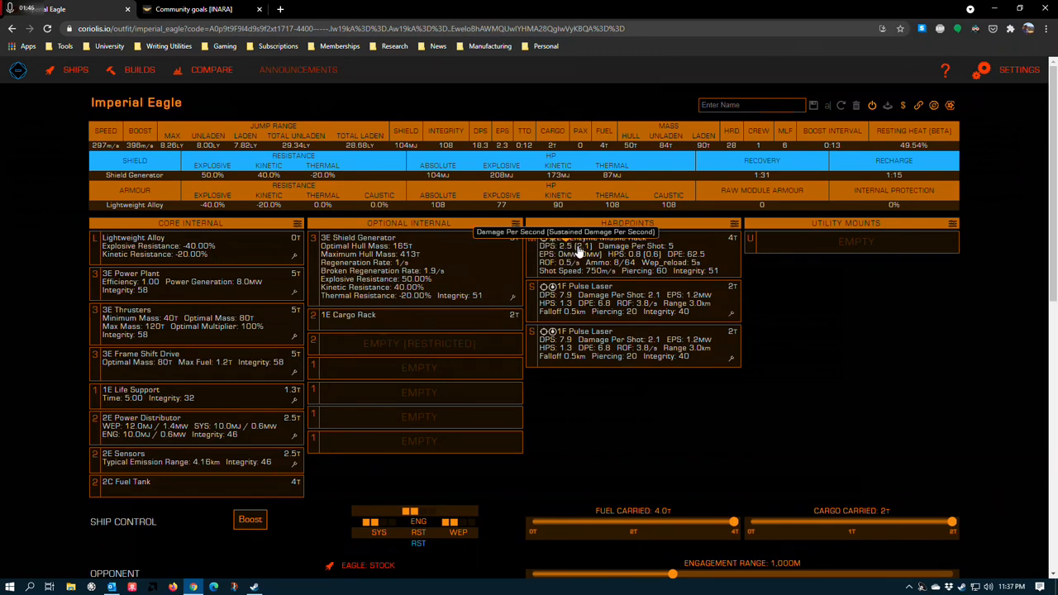
pyautogui.moveTo(626, 254)
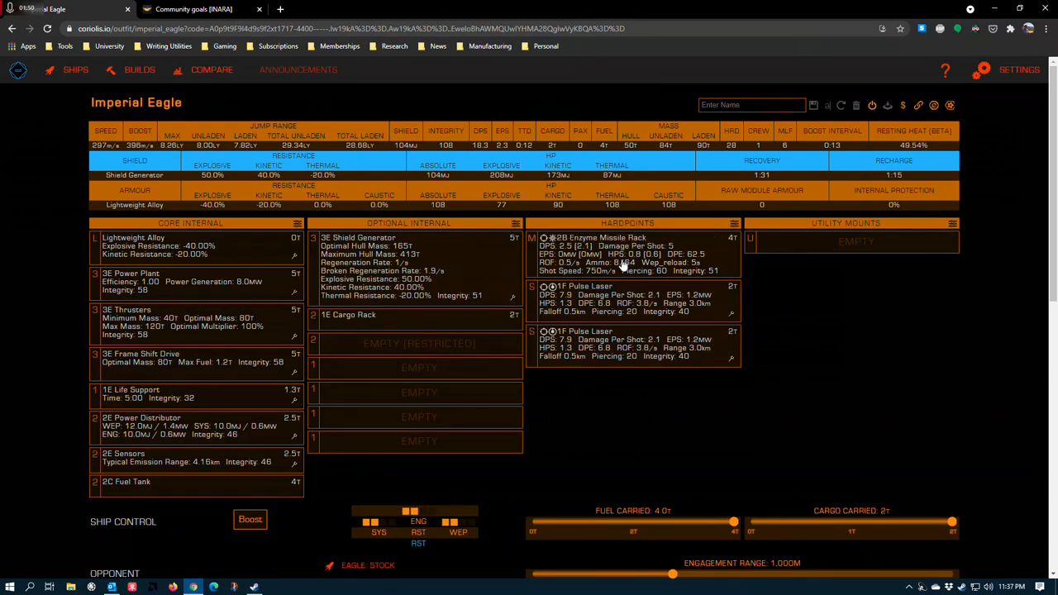
pyautogui.moveTo(571, 248)
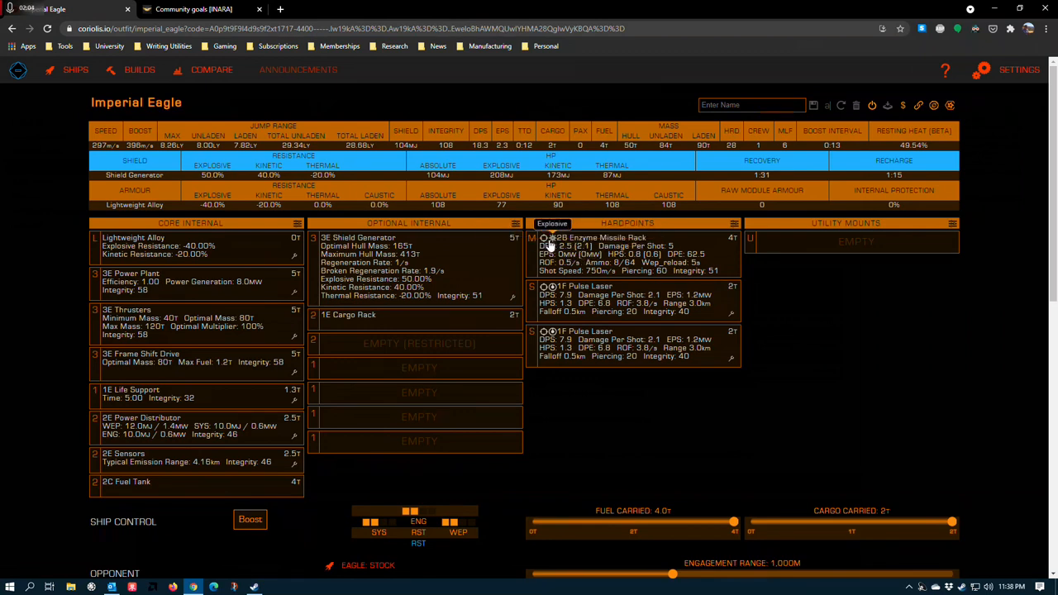
pyautogui.moveTo(553, 245)
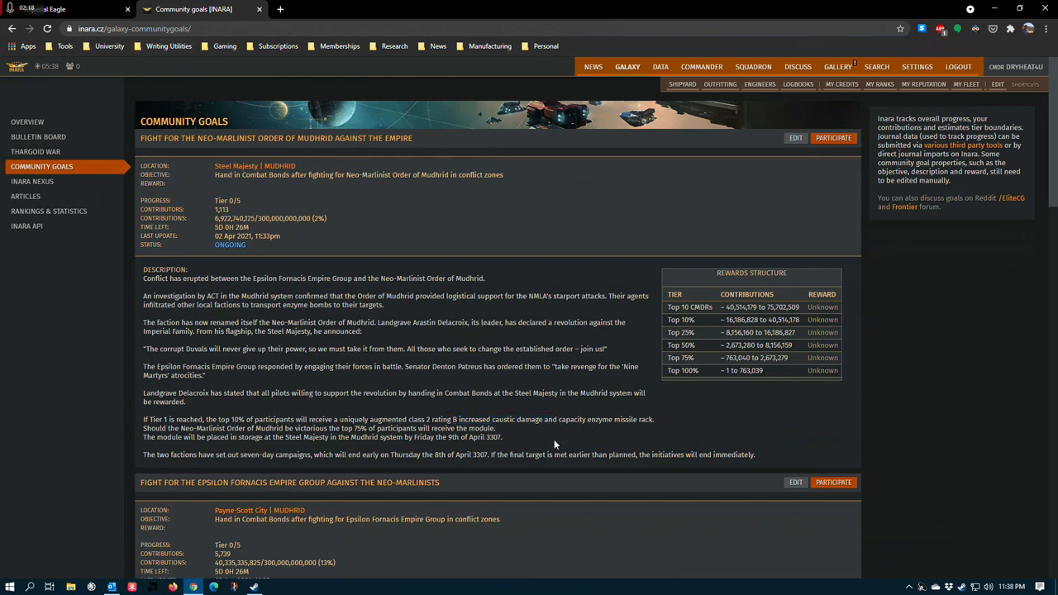
# Scroll to the Epsilon Fornacis goal and select 'high capacity' and 'long range' in its railgun reward.
pyautogui.scroll(-3)
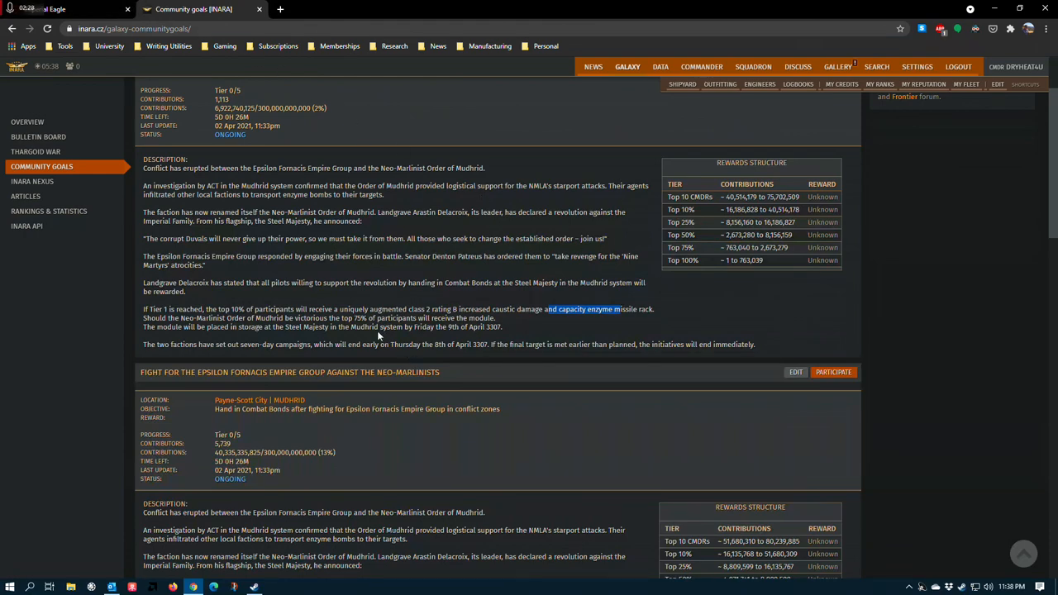
pyautogui.scroll(-3)
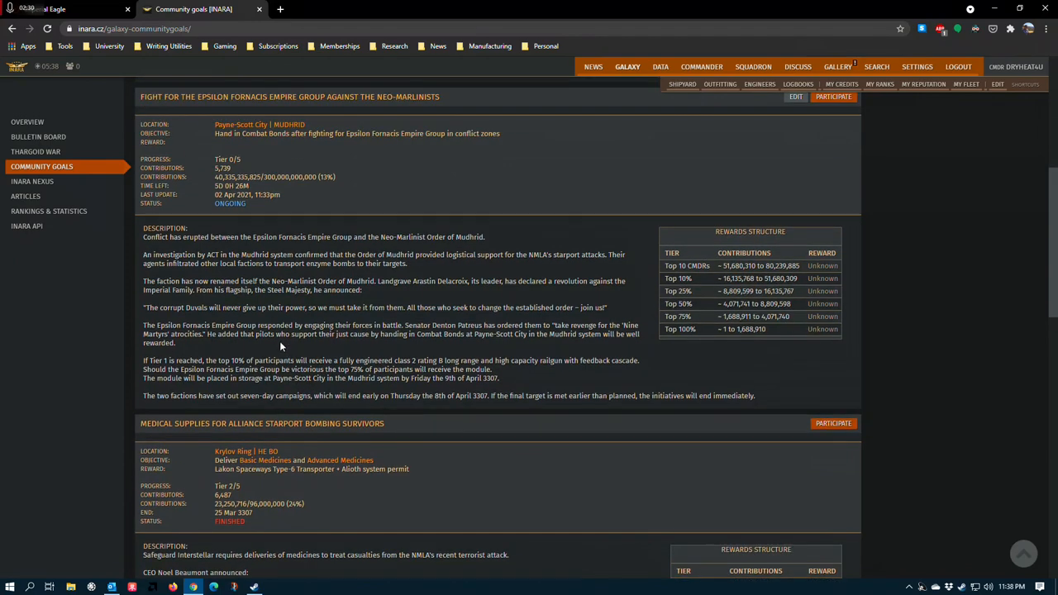
pyautogui.scroll(-3)
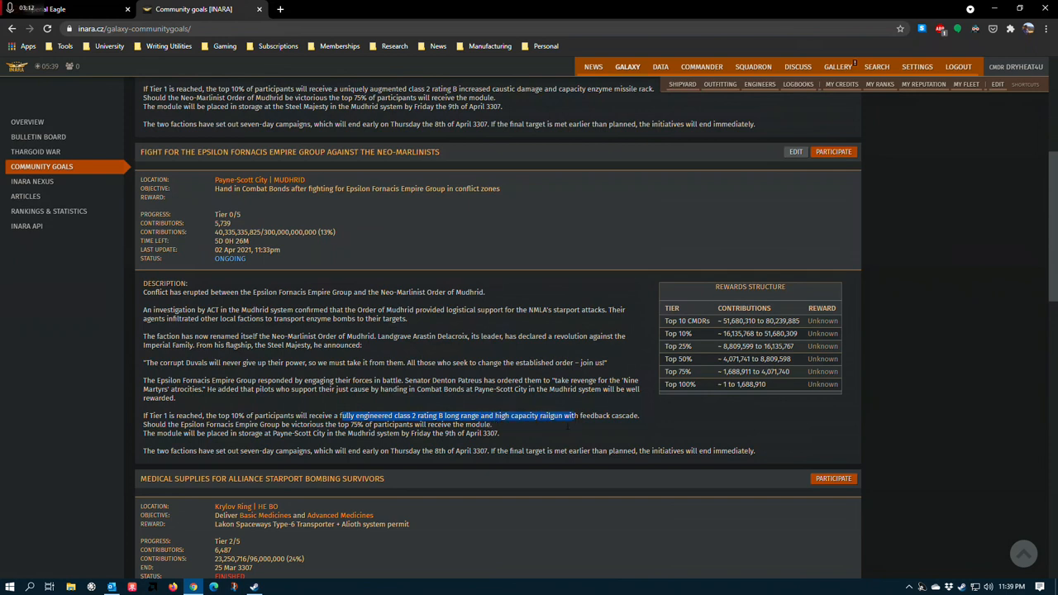
pyautogui.moveTo(563, 426)
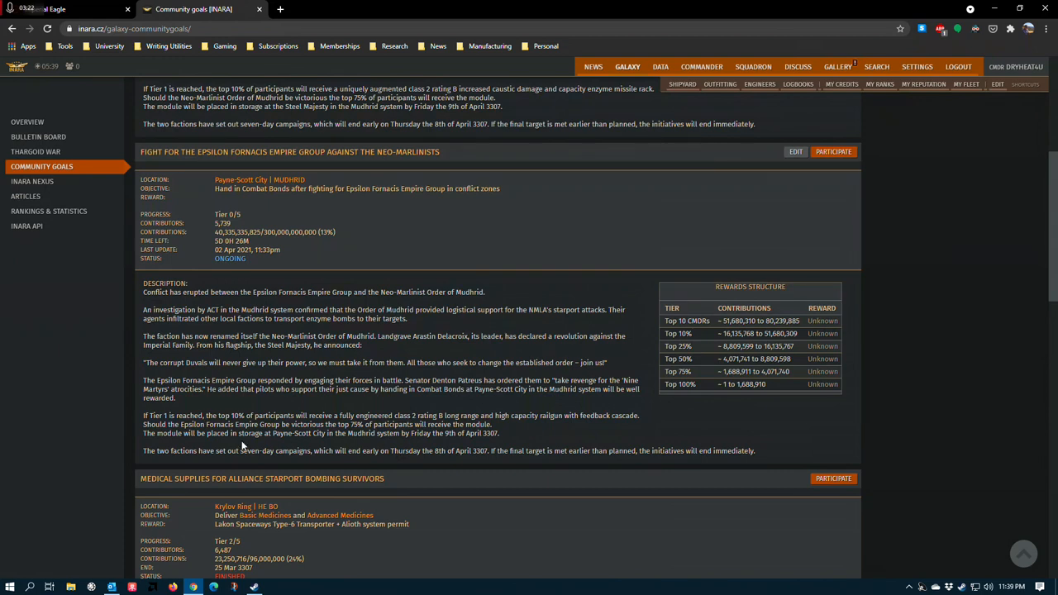
pyautogui.moveTo(509, 429)
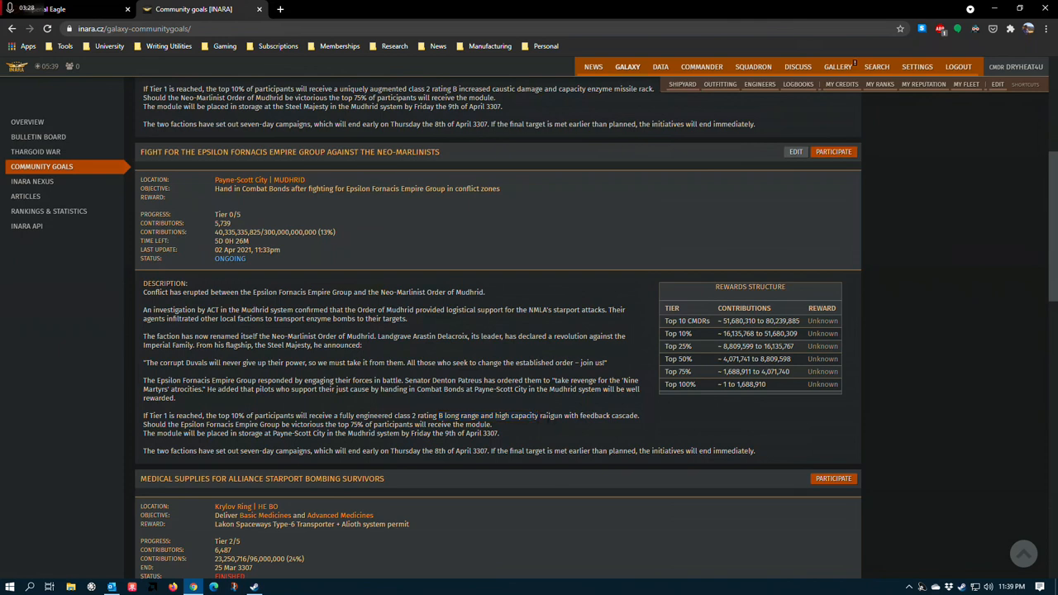
pyautogui.doubleClick(516, 415)
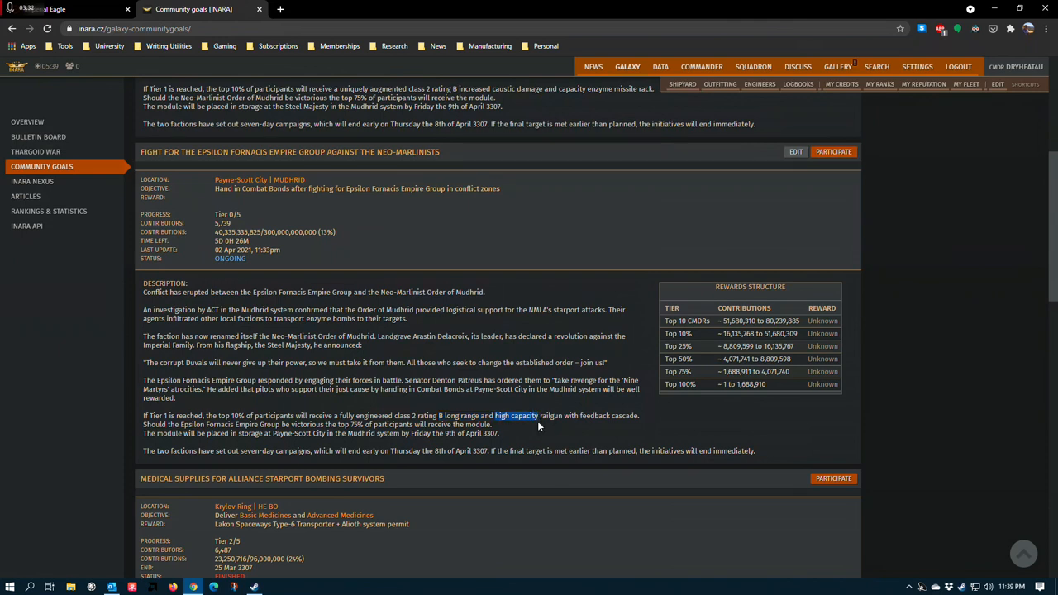
pyautogui.moveTo(414, 416)
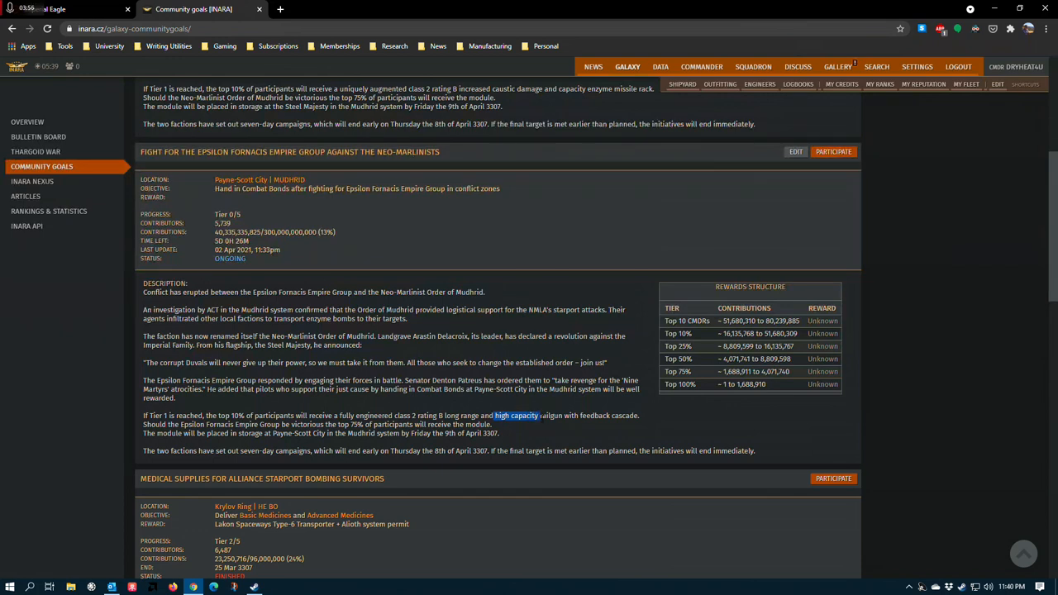
pyautogui.moveTo(509, 431)
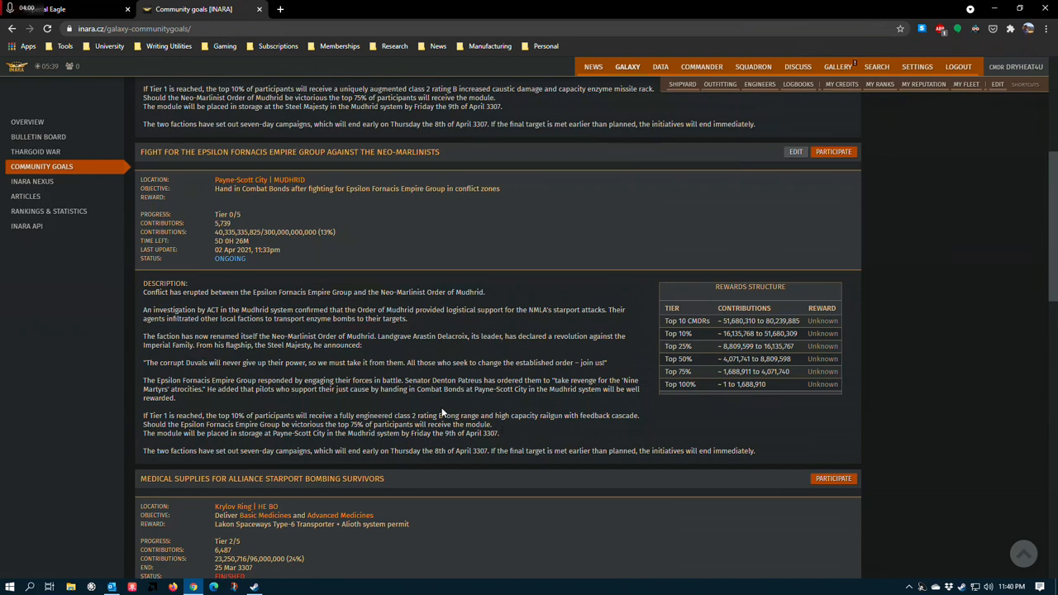
pyautogui.doubleClick(461, 415)
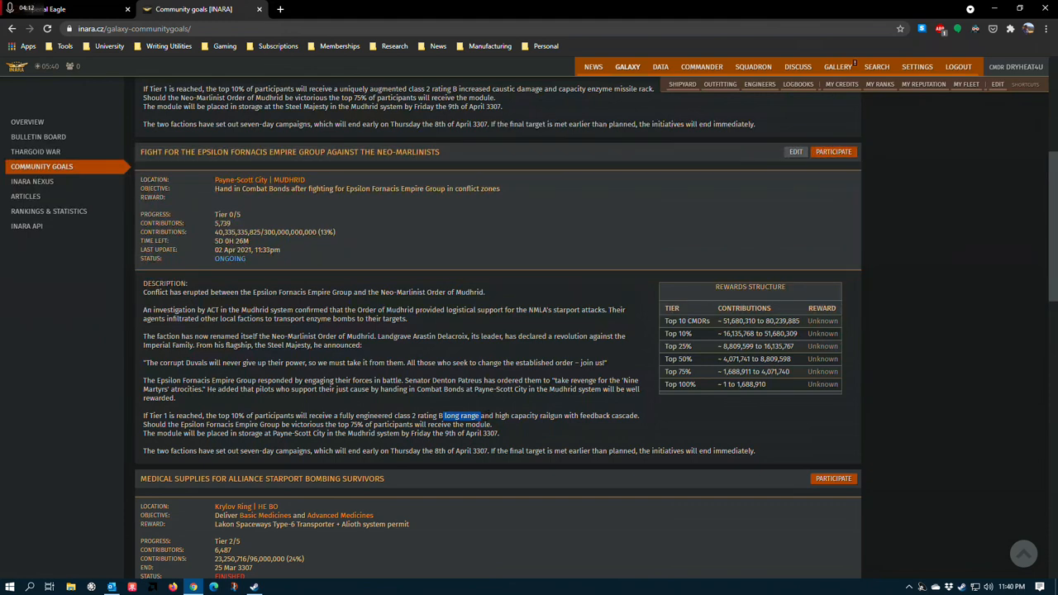
pyautogui.moveTo(476, 405)
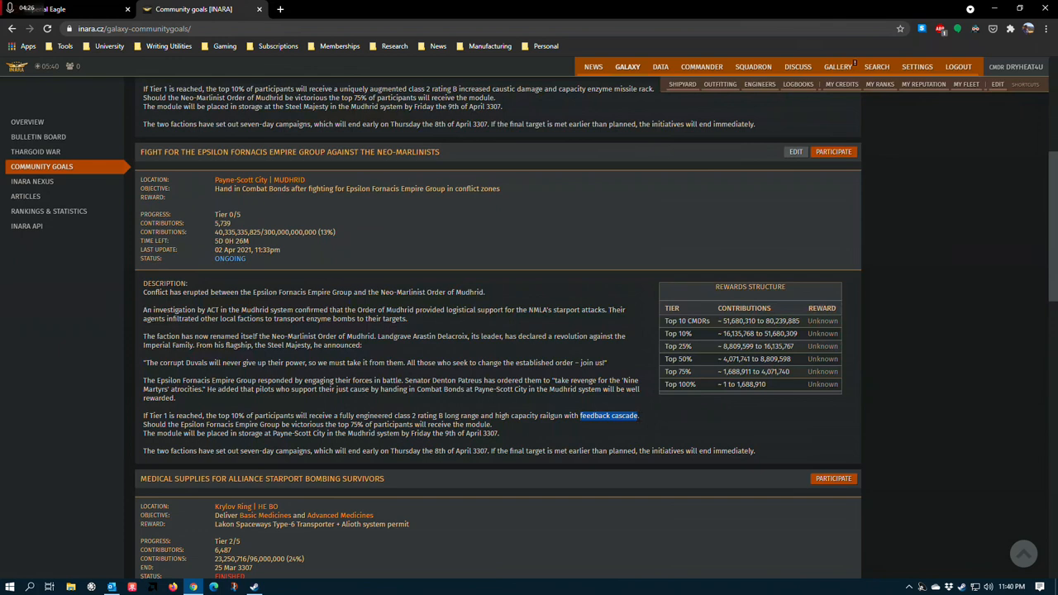
pyautogui.moveTo(521, 437)
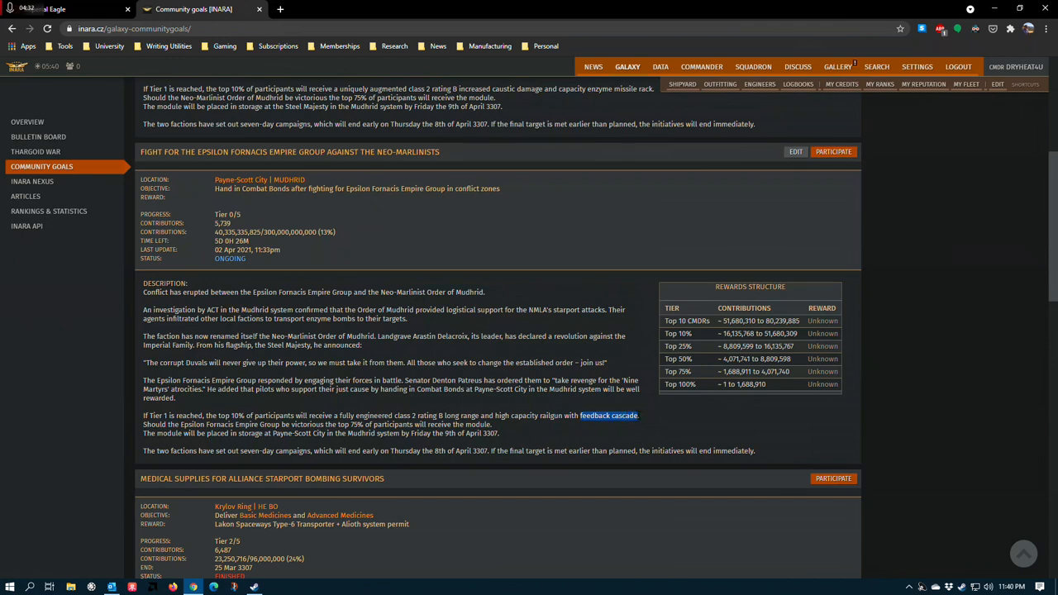
pyautogui.moveTo(657, 445)
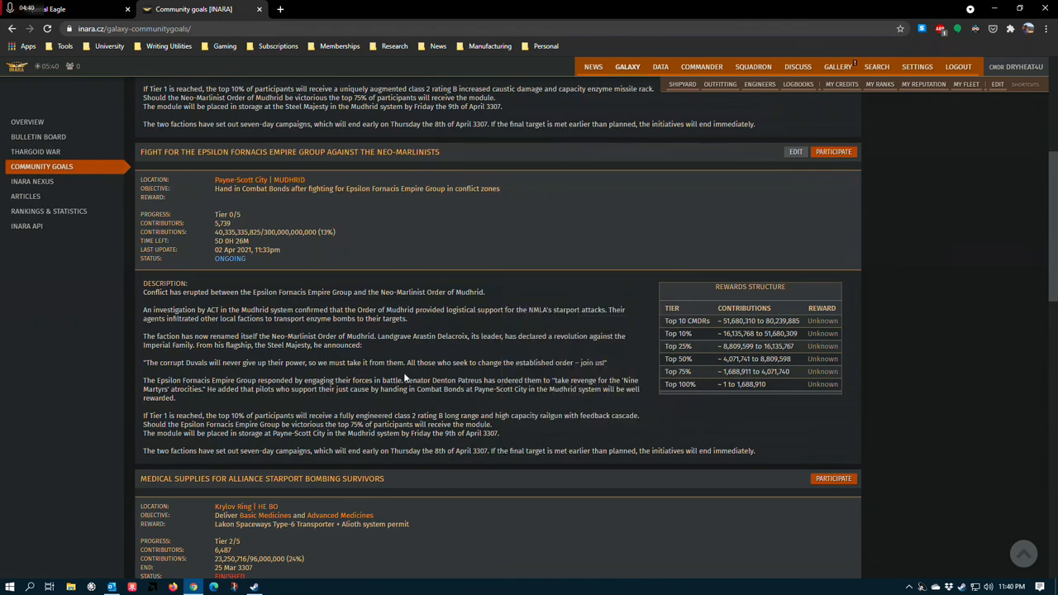
# Mark both Mudhrid goals' Top 10 thresholds: Epsilon 51,680,310 and Neo-Marlinist 40,514,179.
pyautogui.scroll(-3)
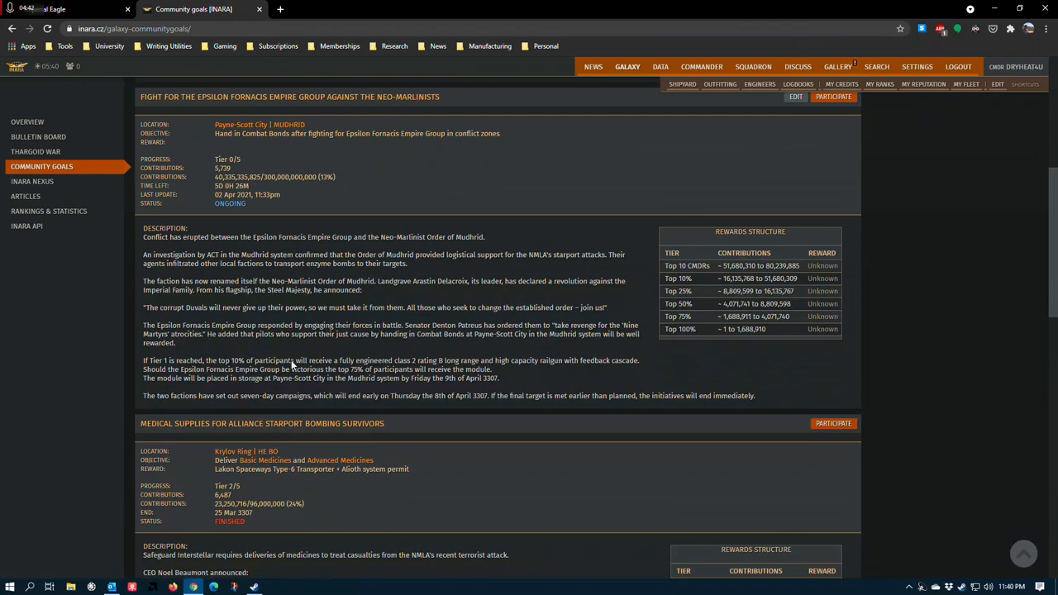
pyautogui.scroll(3)
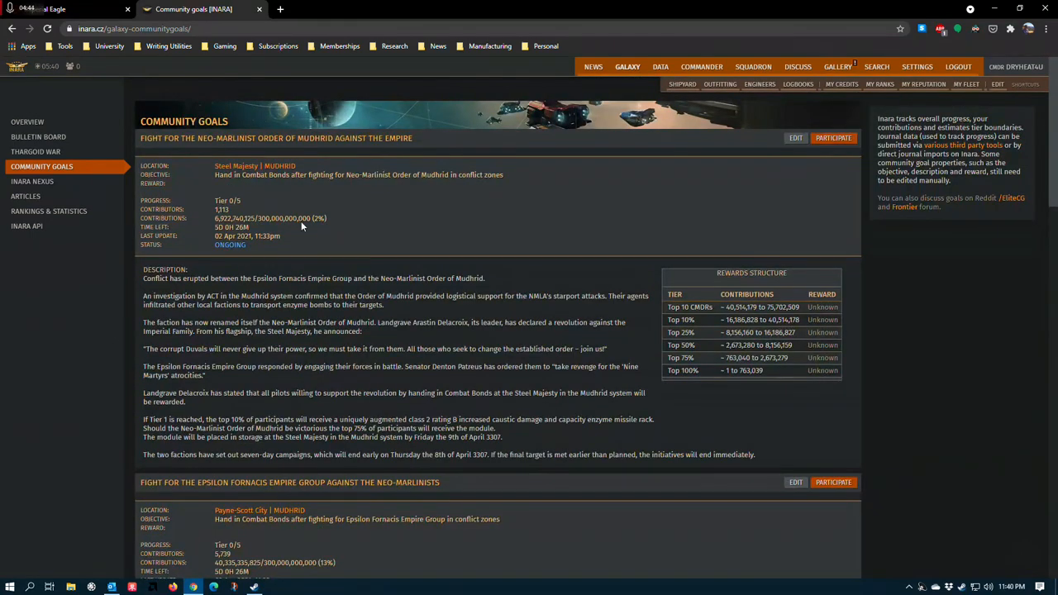
pyautogui.scroll(-3)
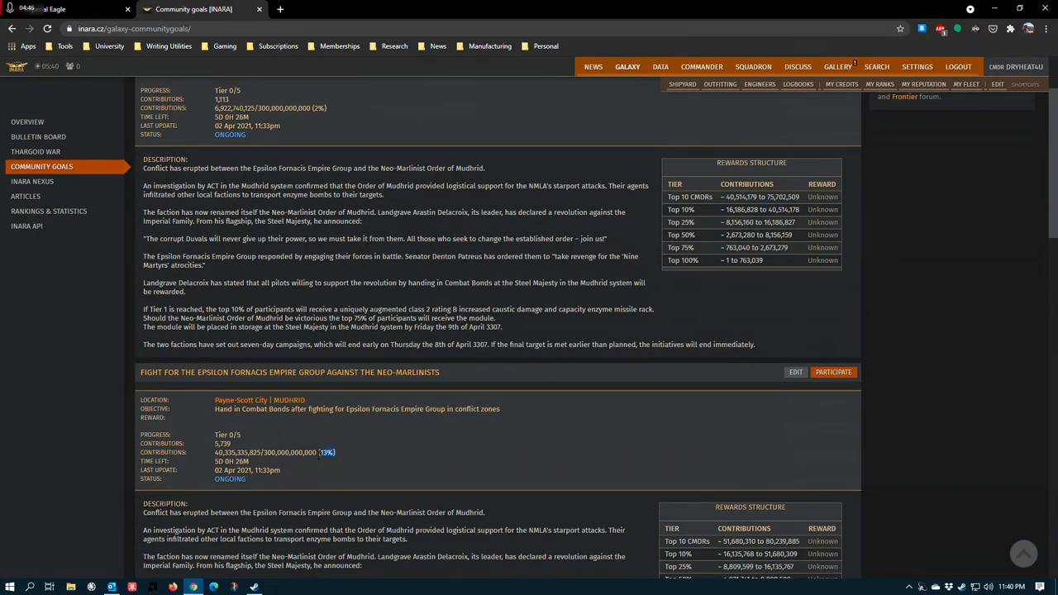
pyautogui.scroll(3)
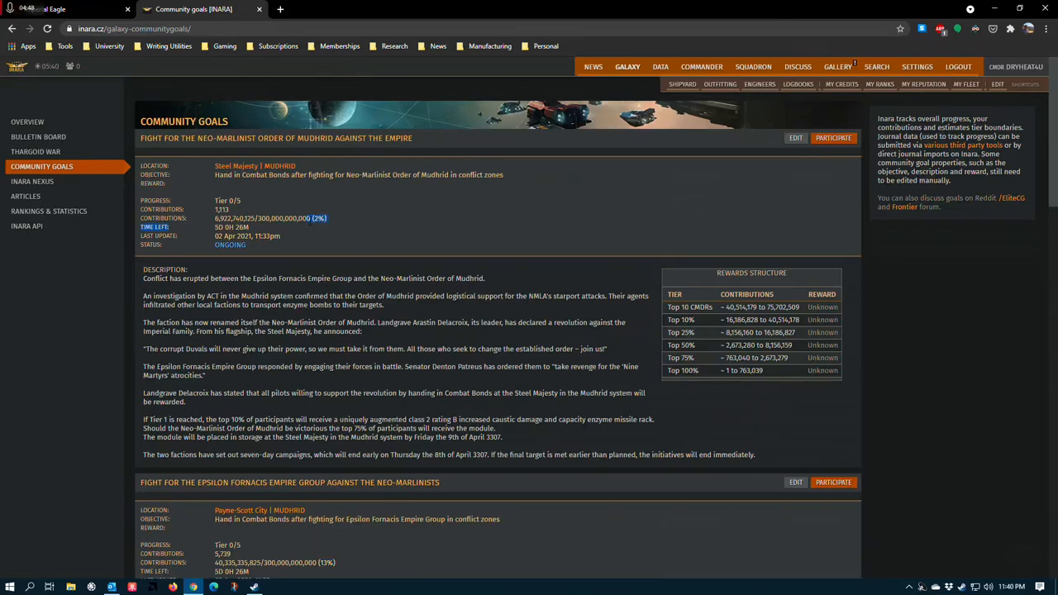
pyautogui.scroll(-3)
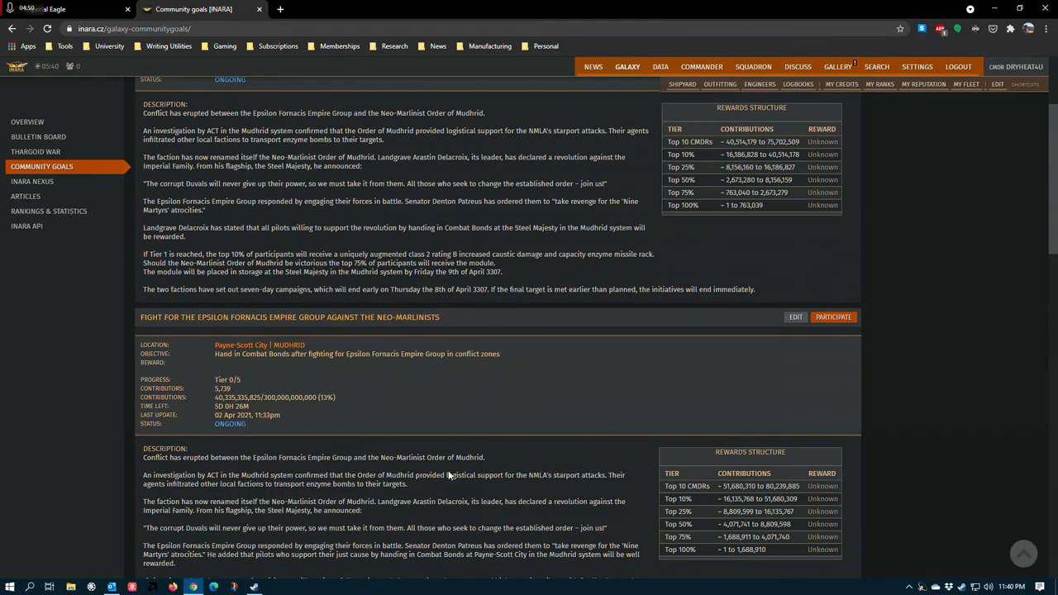
pyautogui.scroll(-3)
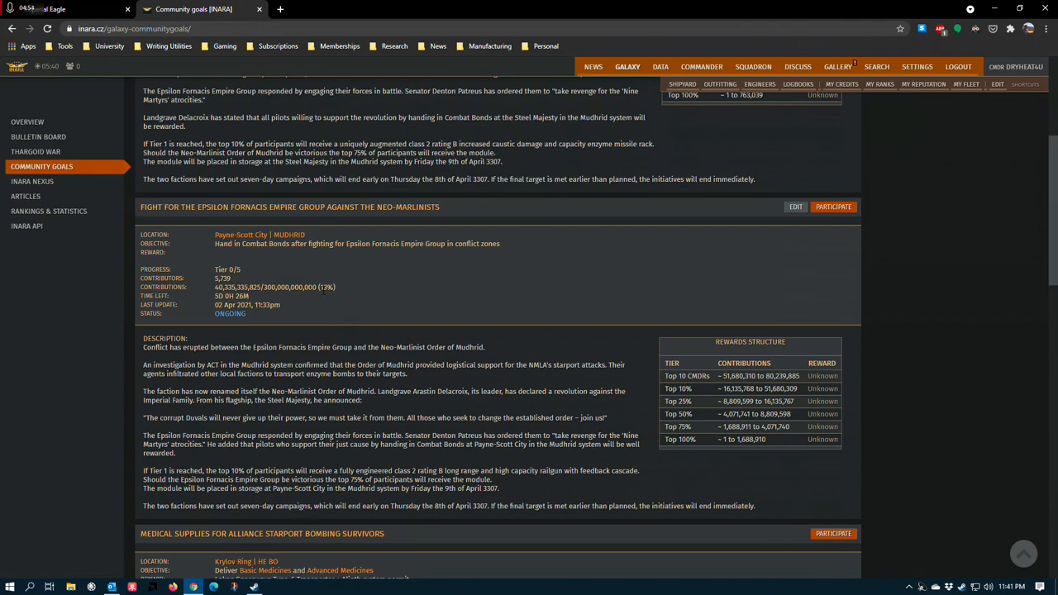
pyautogui.doubleClick(740, 375)
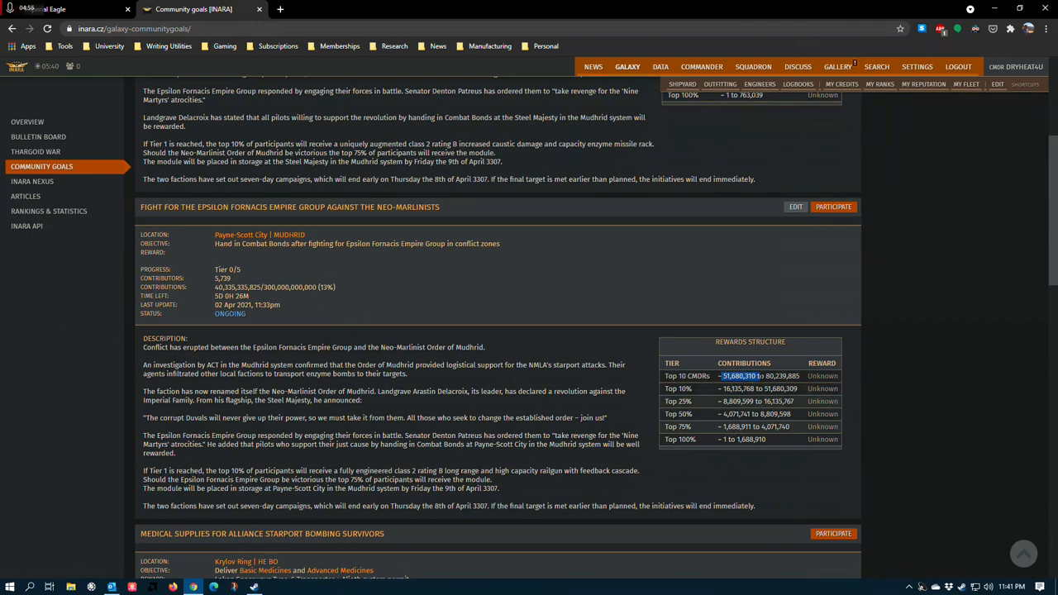
pyautogui.scroll(3)
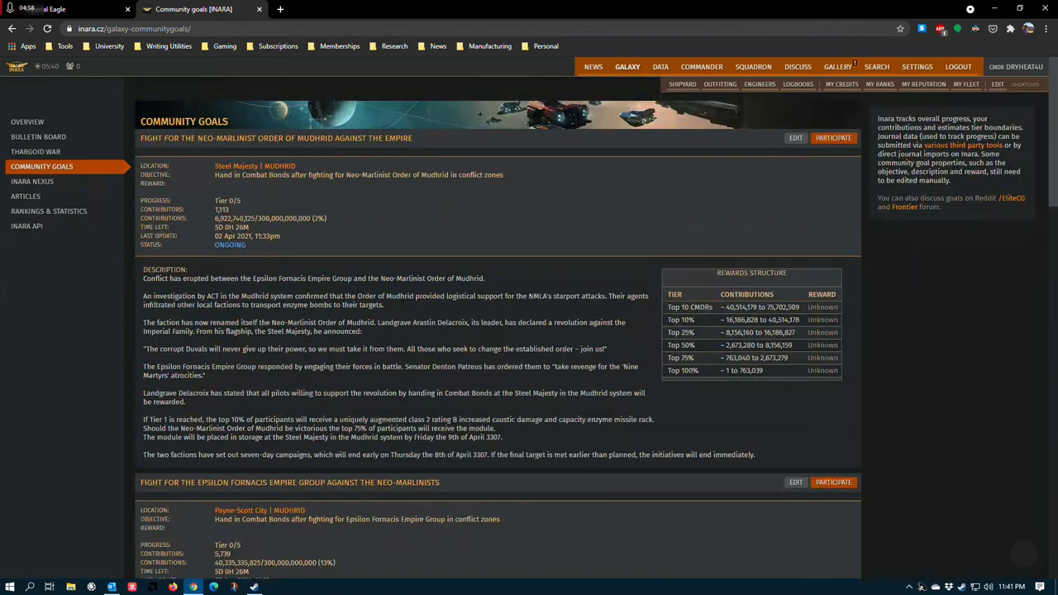
pyautogui.doubleClick(744, 306)
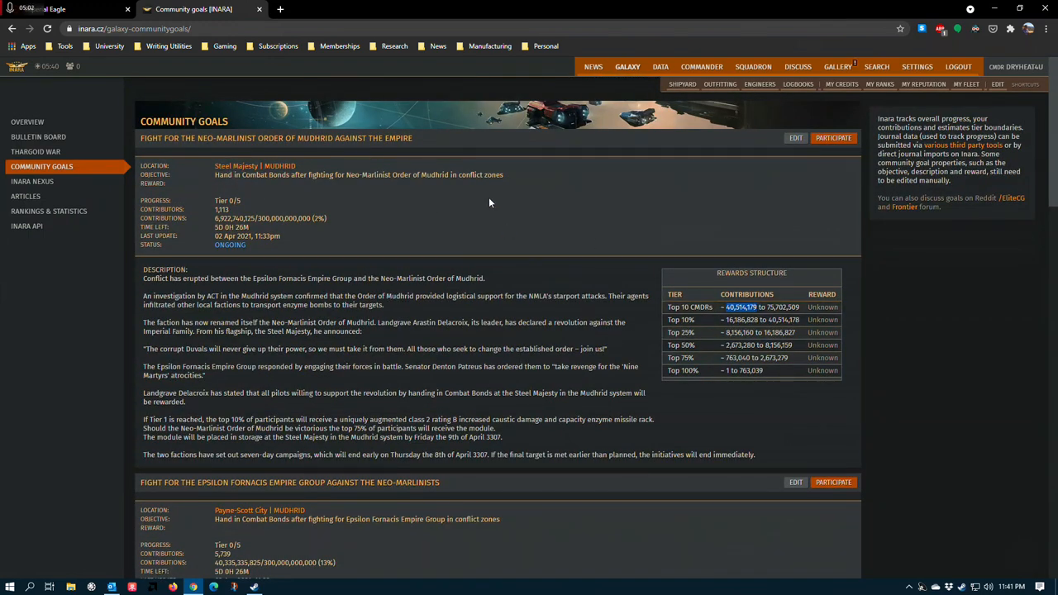
# Mark the Epsilon goal's 13% progress, then return to the Neo-Marlinist goal.
pyautogui.scroll(-3)
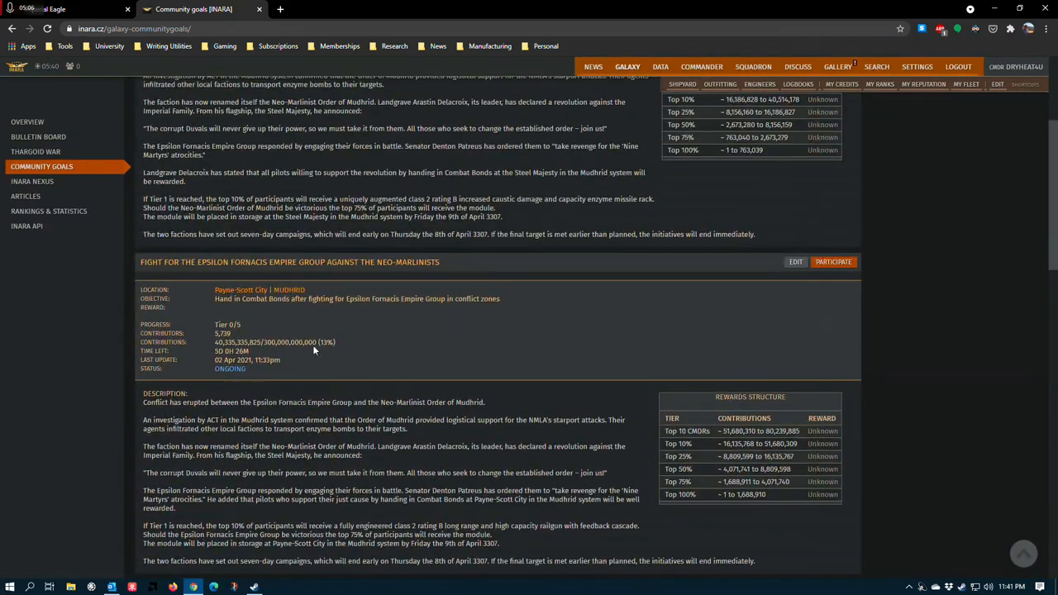
pyautogui.doubleClick(326, 341)
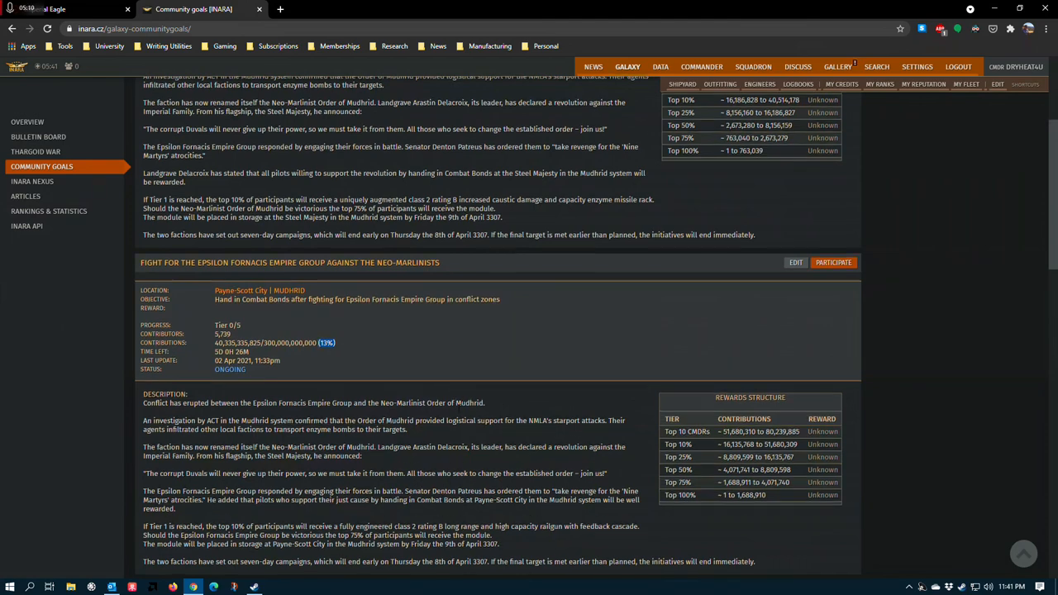
pyautogui.scroll(3)
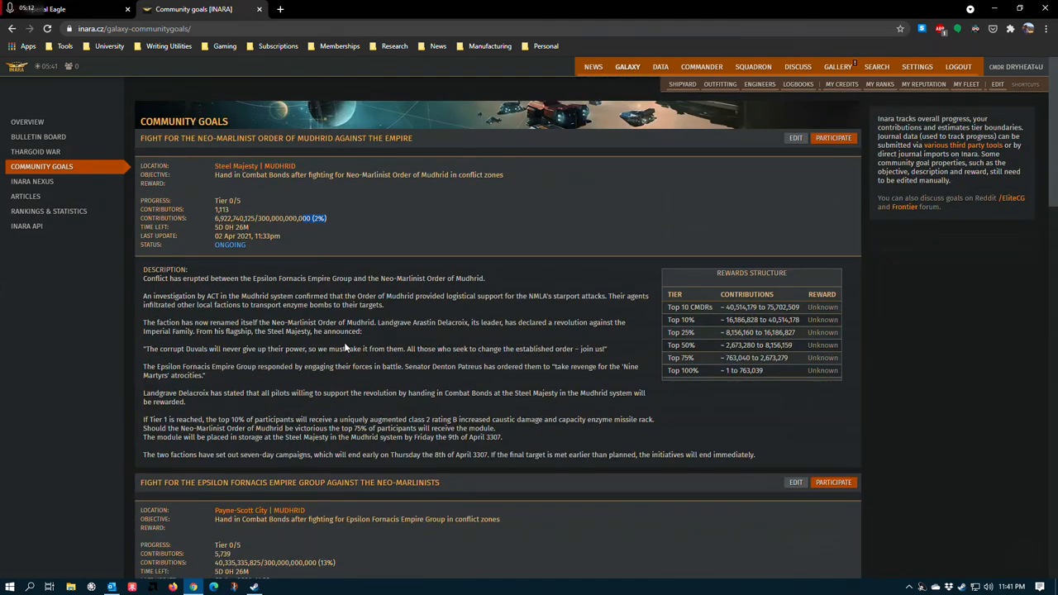
pyautogui.scroll(-3)
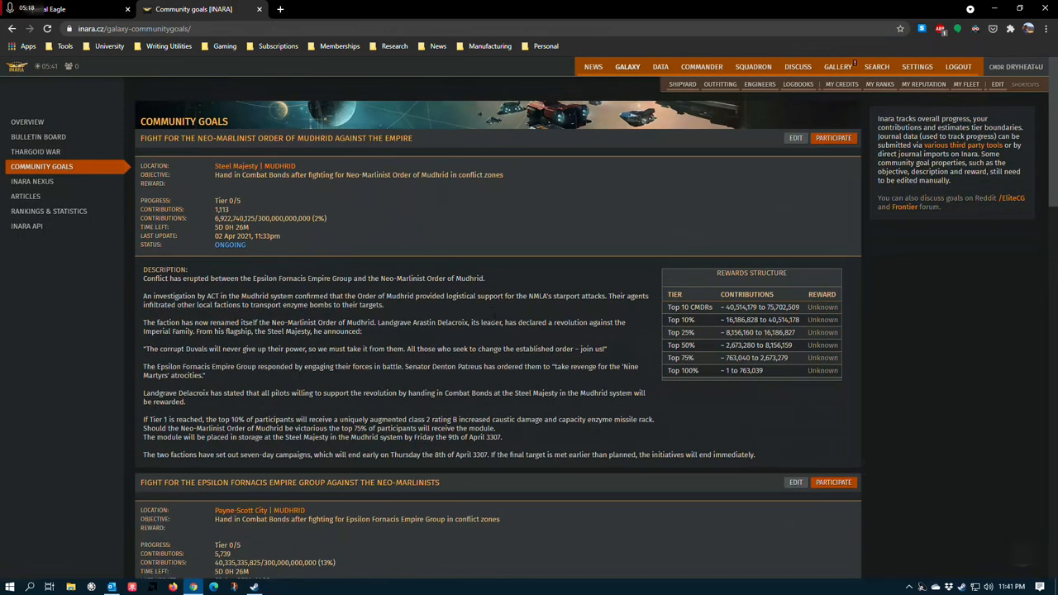
pyautogui.moveTo(396, 317)
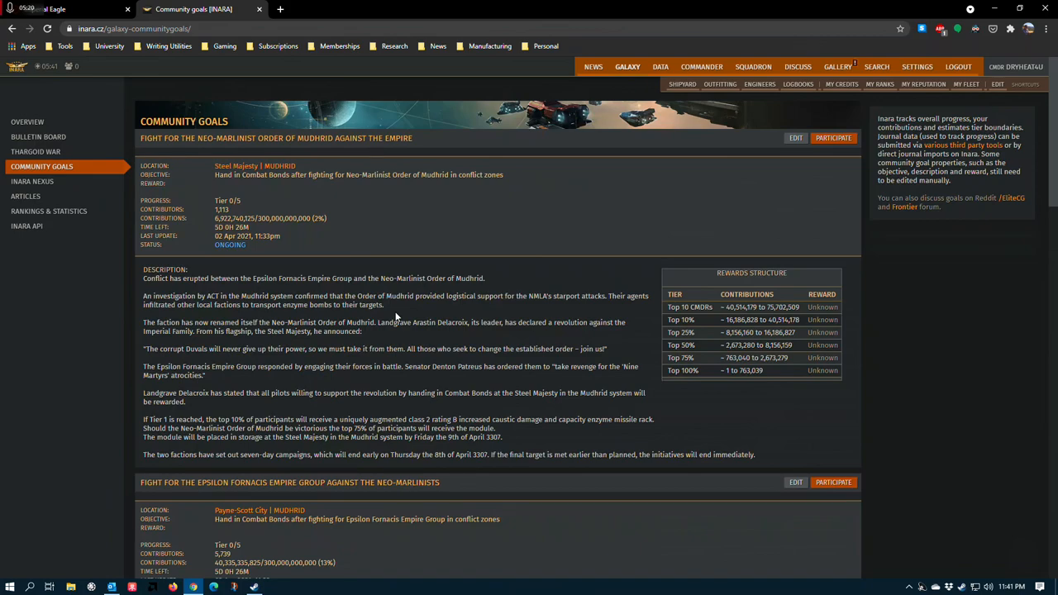